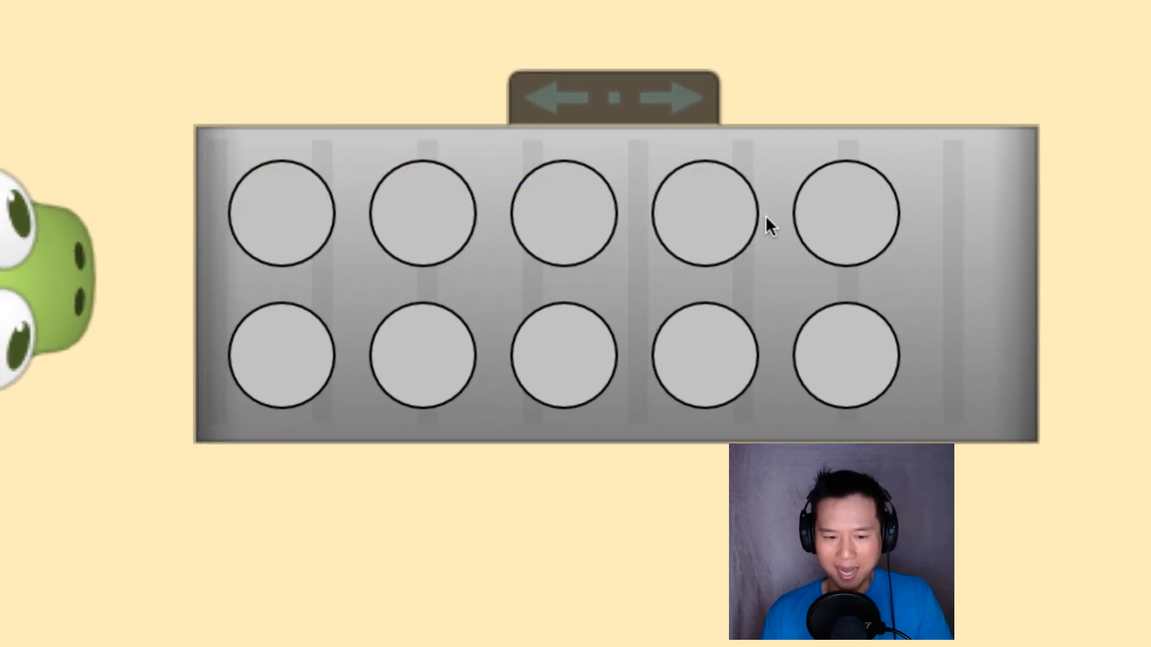
Step: Select the fourth circle of the top row so the tray holds 4 pies
{"action": "left_click", "coordinate": [708, 214]}
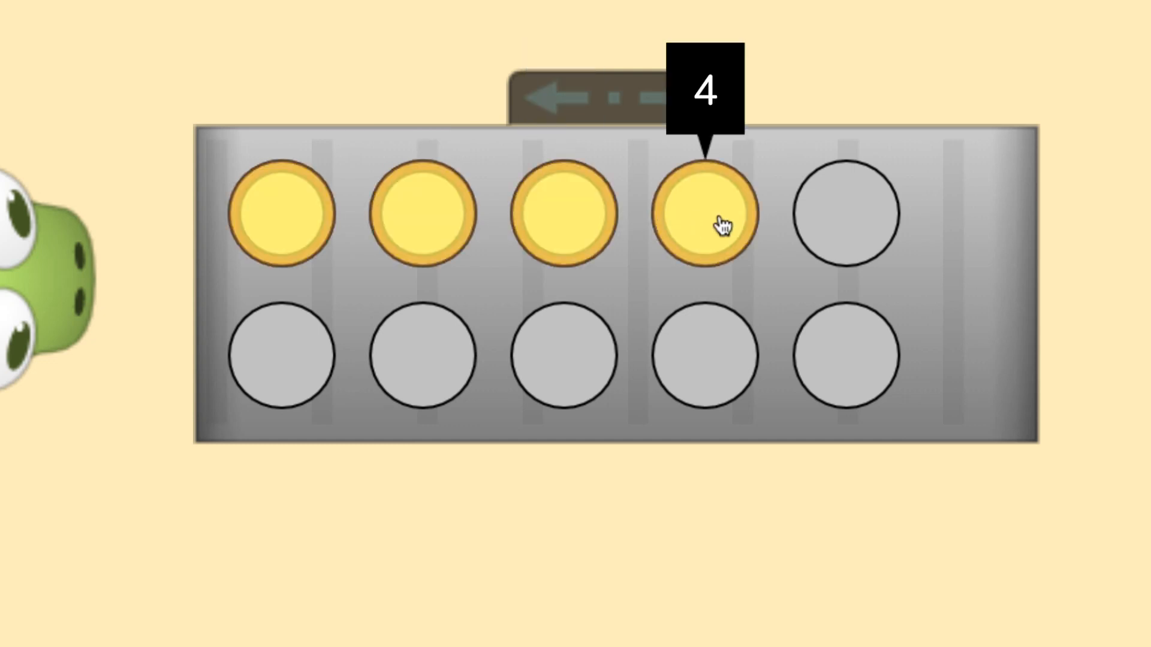